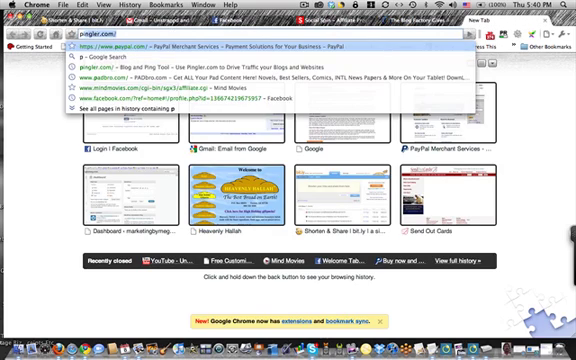
{"action": "type", "text": "pingler.com/"}
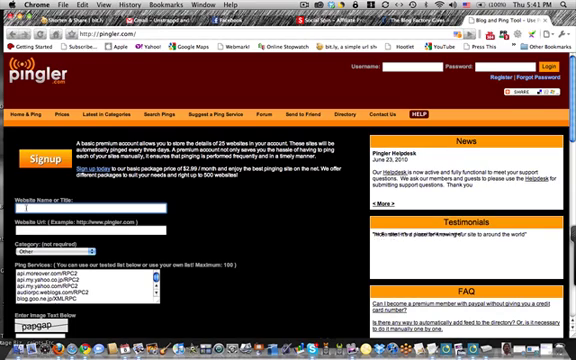
{"action": "type", "text": "Mal"}
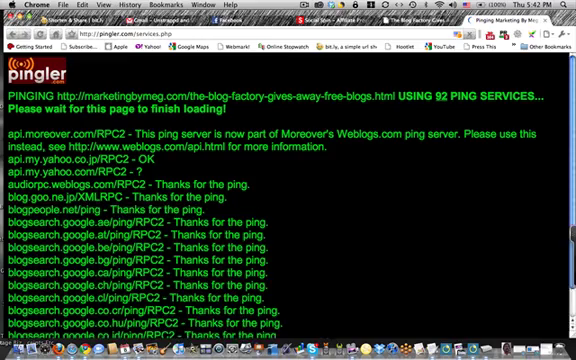
{"action": "scroll", "scroll_direction": "down", "scroll_amount": 3}
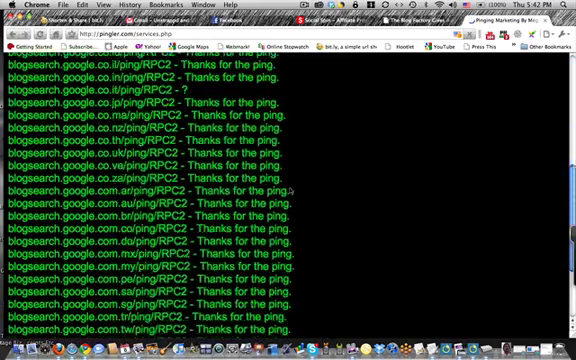
{"action": "scroll", "scroll_direction": "down", "scroll_amount": 3}
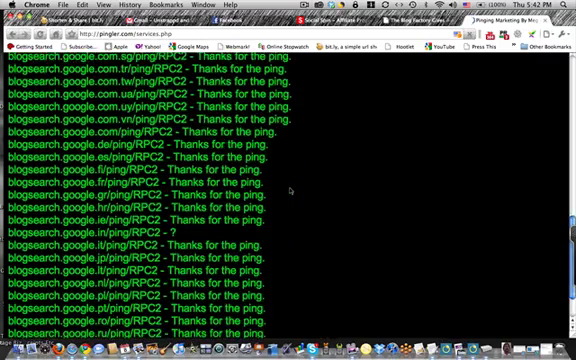
{"action": "scroll", "scroll_direction": "down", "scroll_amount": 3}
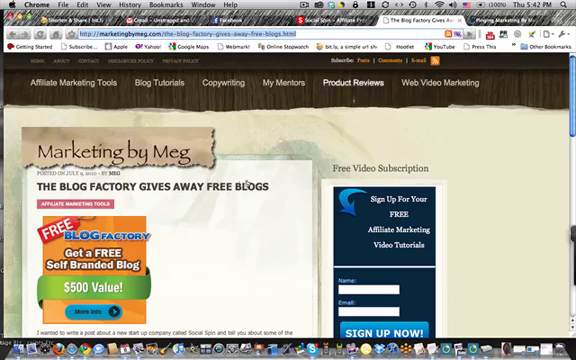
{"action": "scroll", "scroll_direction": "down", "scroll_amount": 3}
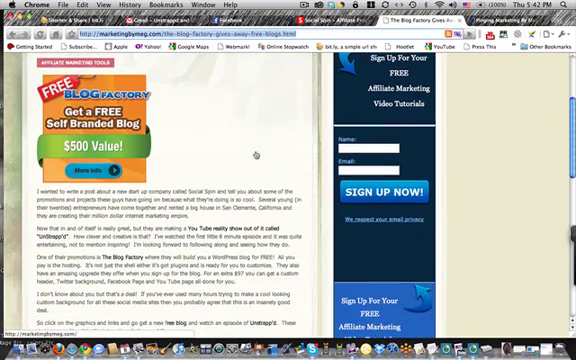